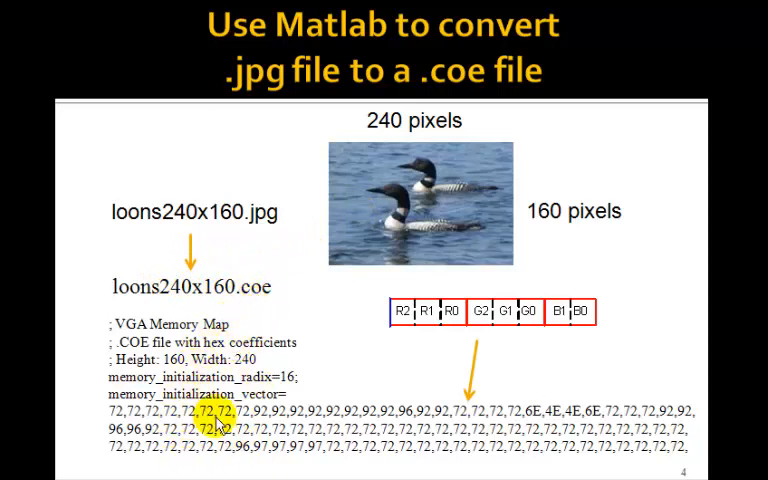
{"action": "mouse_move", "coordinate": [216, 345]}
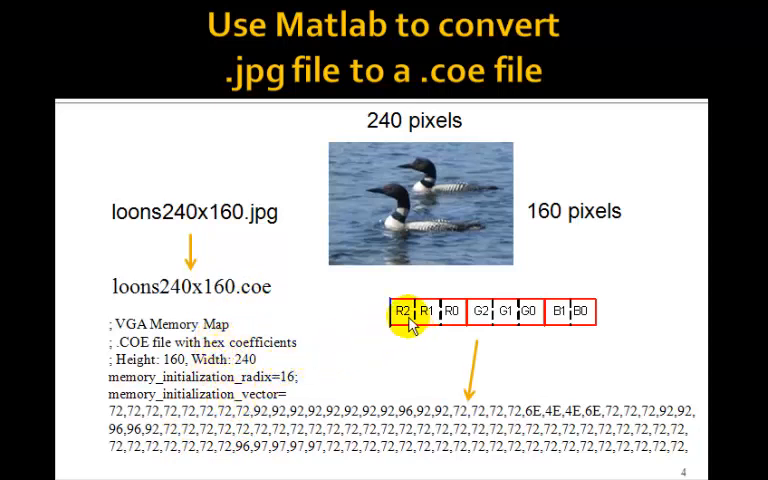
{"action": "mouse_move", "coordinate": [583, 323]}
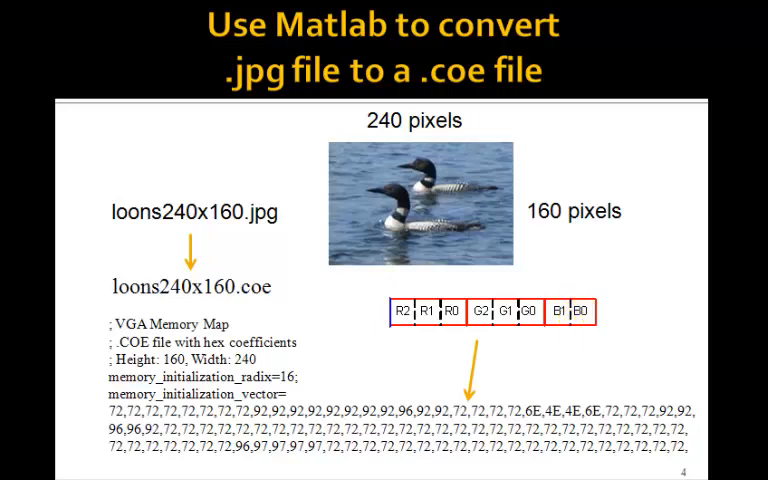
Step: Advance to slide 5, the Matlab img2coe8 conversion of loons240x160 to .coe
{"action": "key", "text": "Right"}
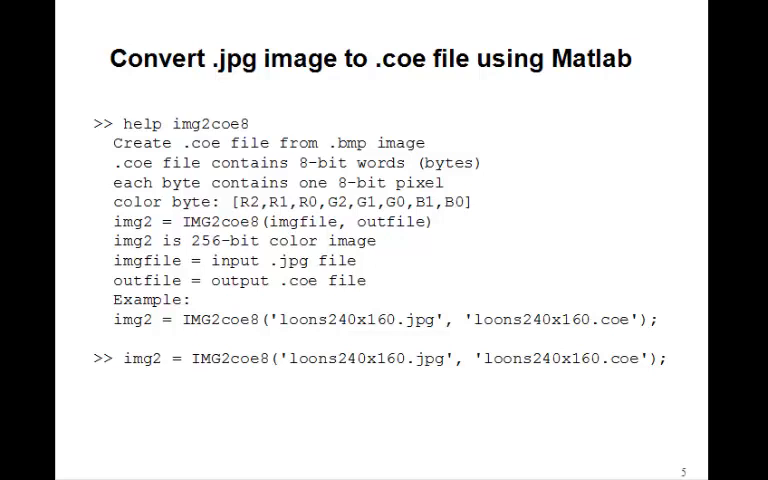
{"action": "mouse_move", "coordinate": [479, 247]}
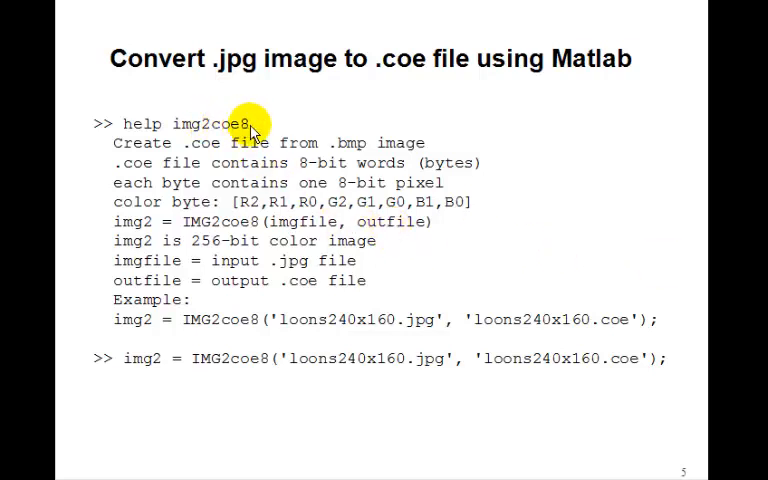
{"action": "mouse_move", "coordinate": [283, 109]}
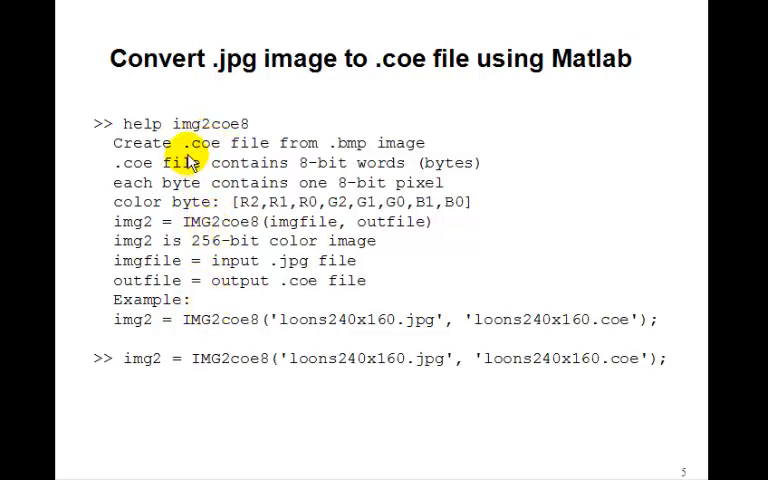
{"action": "mouse_move", "coordinate": [335, 155]}
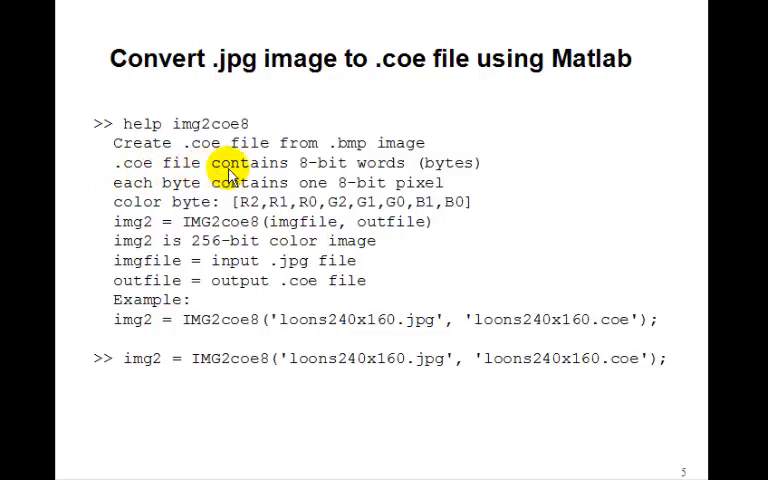
{"action": "mouse_move", "coordinate": [370, 180]}
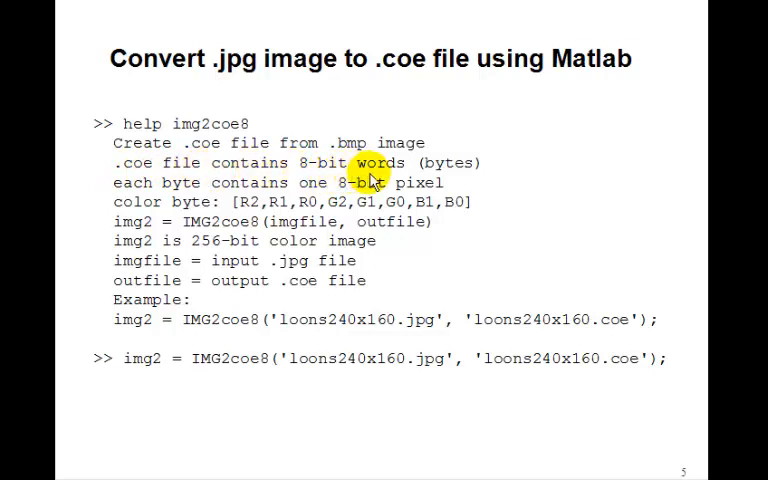
{"action": "mouse_move", "coordinate": [335, 205]}
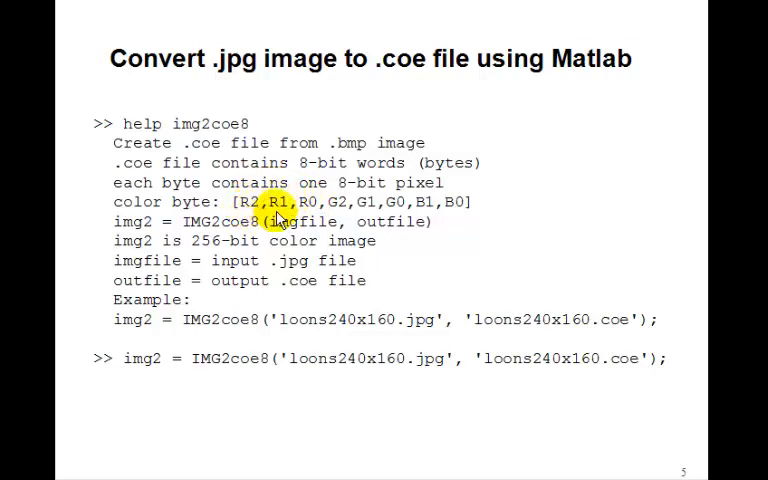
{"action": "mouse_move", "coordinate": [372, 212]}
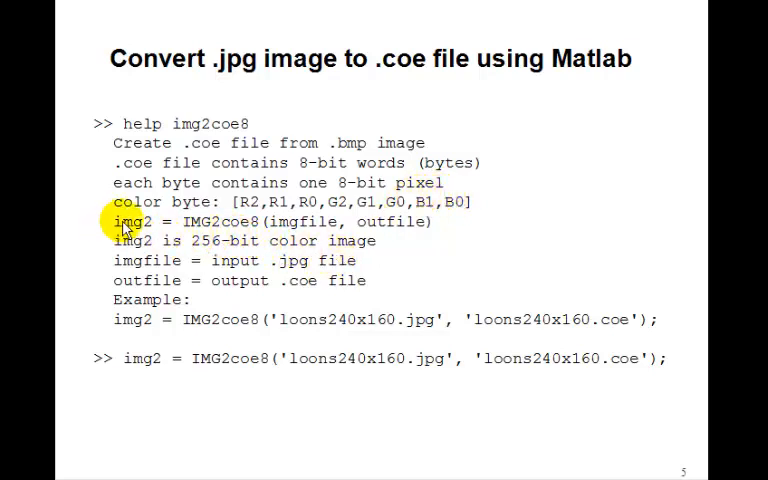
{"action": "mouse_move", "coordinate": [248, 230]}
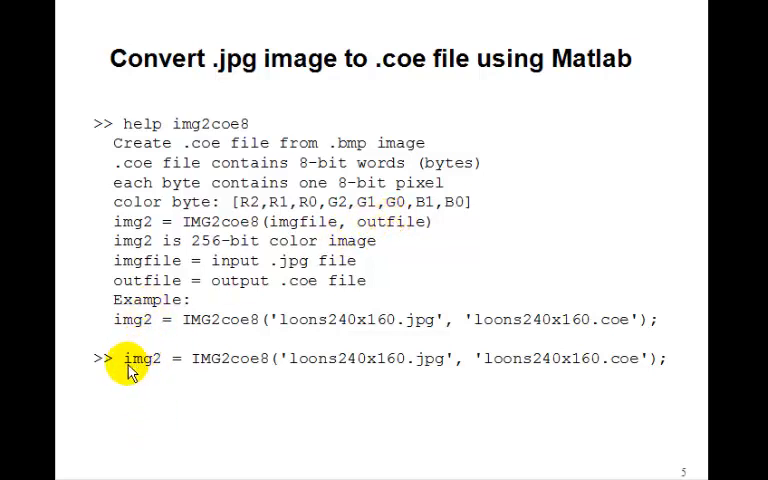
{"action": "mouse_move", "coordinate": [196, 363]}
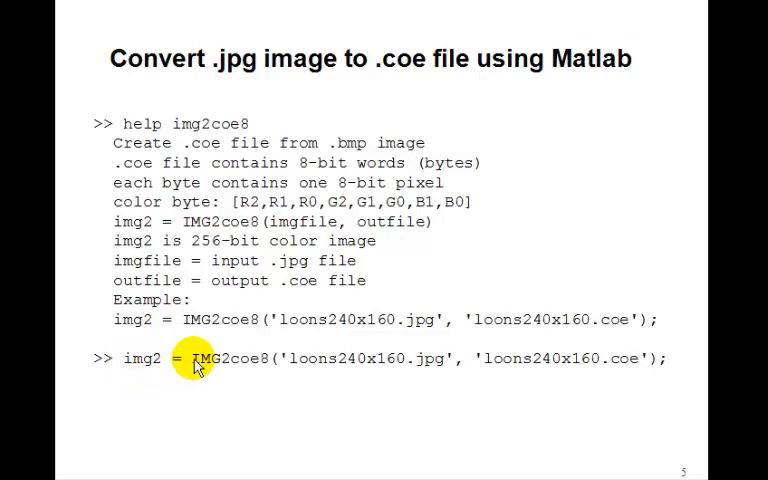
{"action": "mouse_move", "coordinate": [252, 360]}
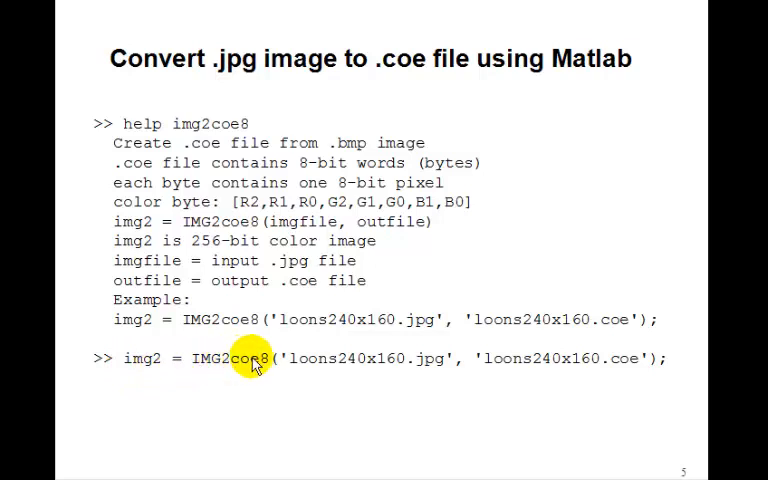
{"action": "mouse_move", "coordinate": [278, 352]}
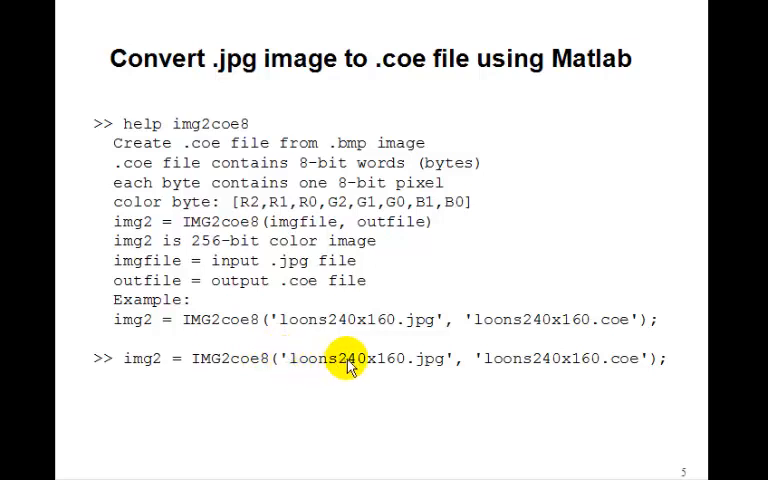
{"action": "mouse_move", "coordinate": [410, 358]}
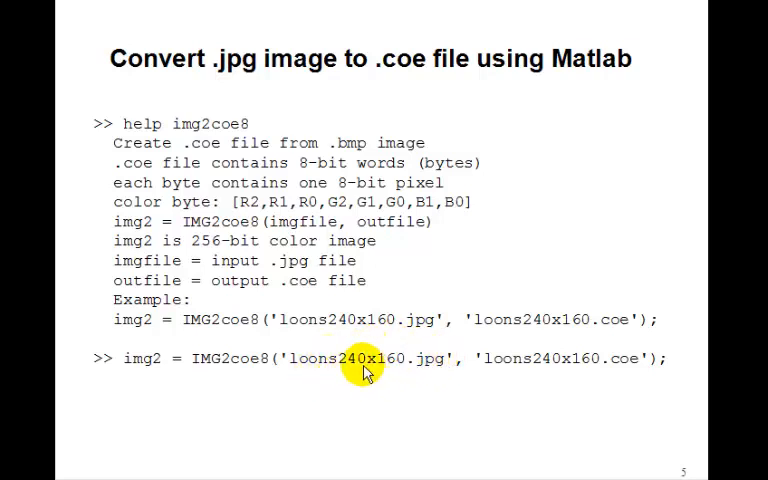
{"action": "mouse_move", "coordinate": [485, 370]}
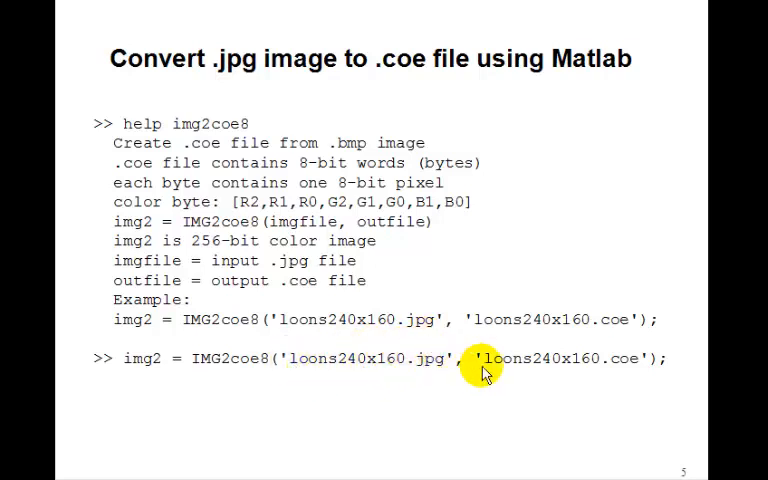
{"action": "mouse_move", "coordinate": [600, 360]}
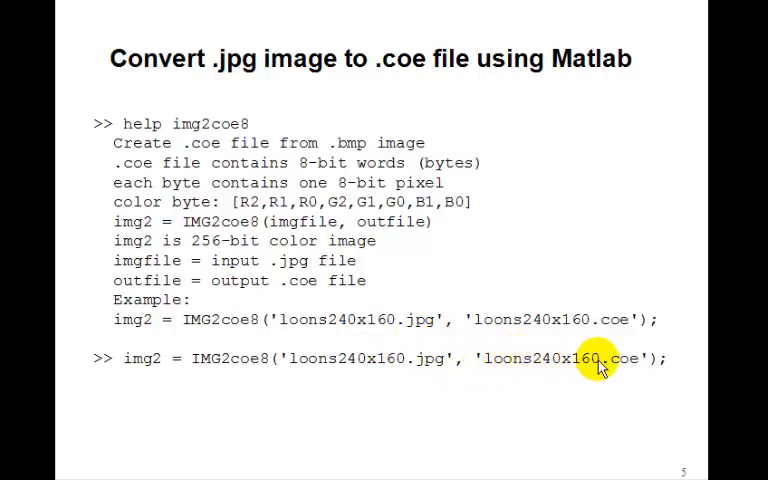
{"action": "mouse_move", "coordinate": [697, 362]}
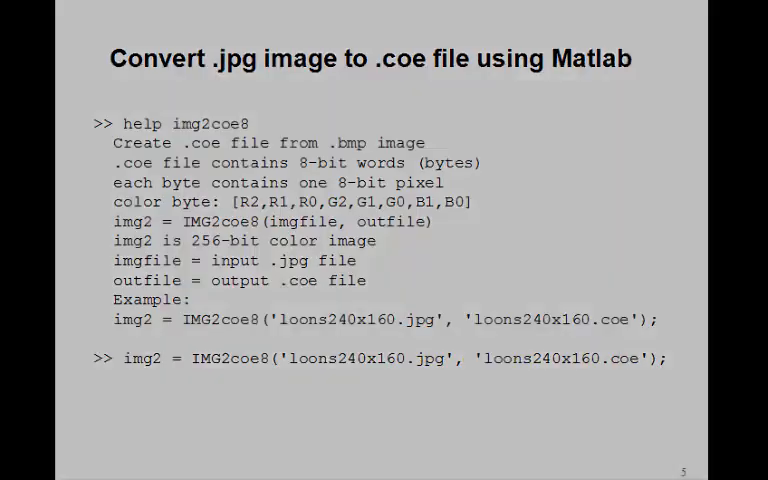
Step: Advance to slide 6 with the img2coe8.m source and sample .COE output
{"action": "key", "text": "Right"}
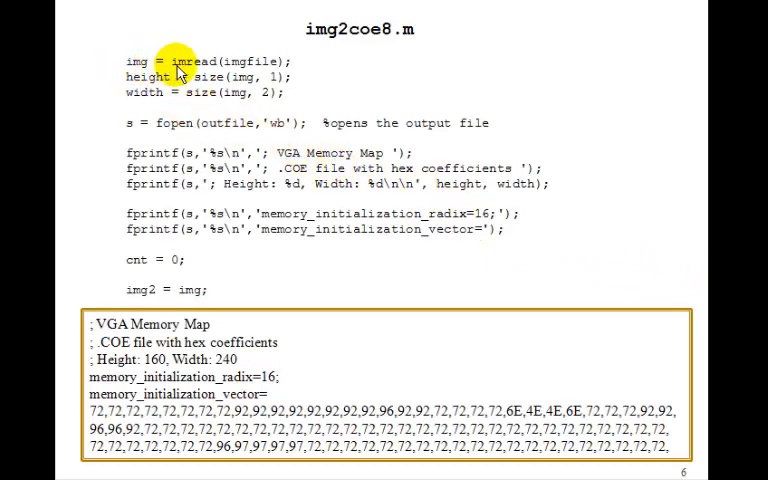
{"action": "mouse_move", "coordinate": [258, 62]}
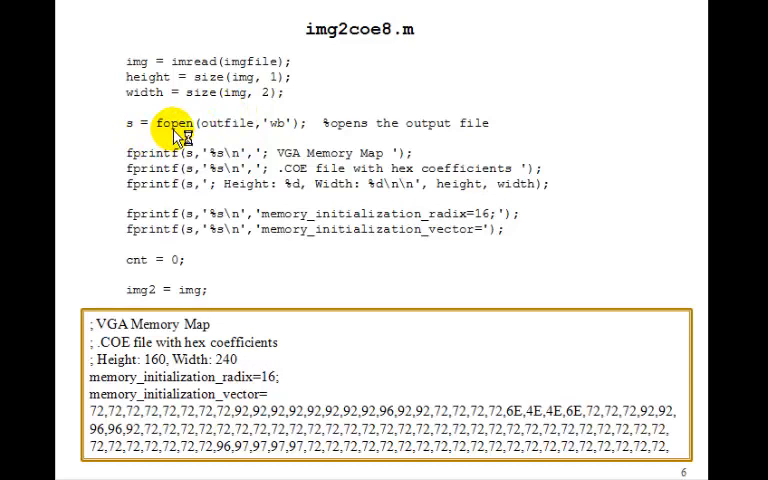
{"action": "mouse_move", "coordinate": [165, 153]}
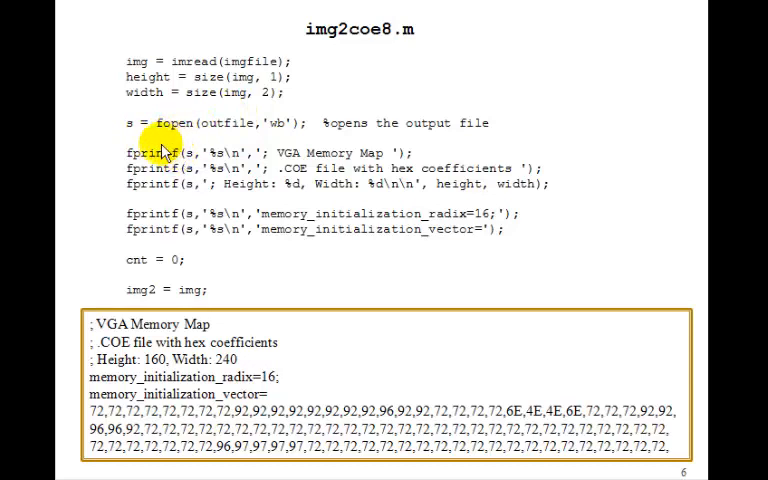
{"action": "mouse_move", "coordinate": [298, 153]}
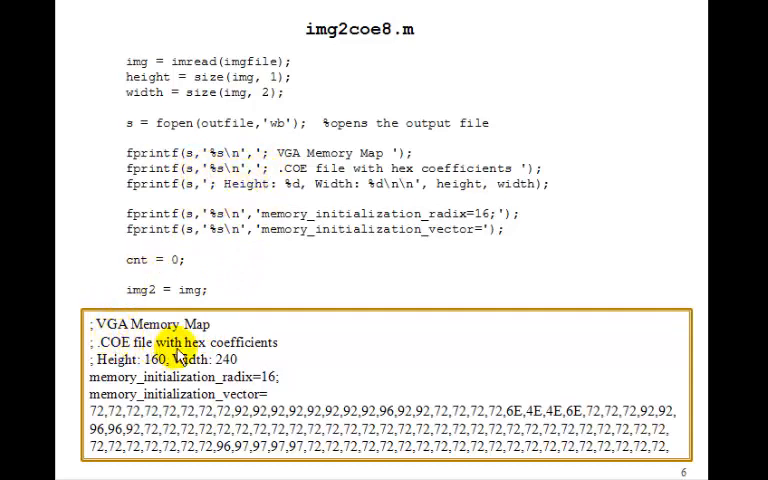
{"action": "mouse_move", "coordinate": [224, 212]}
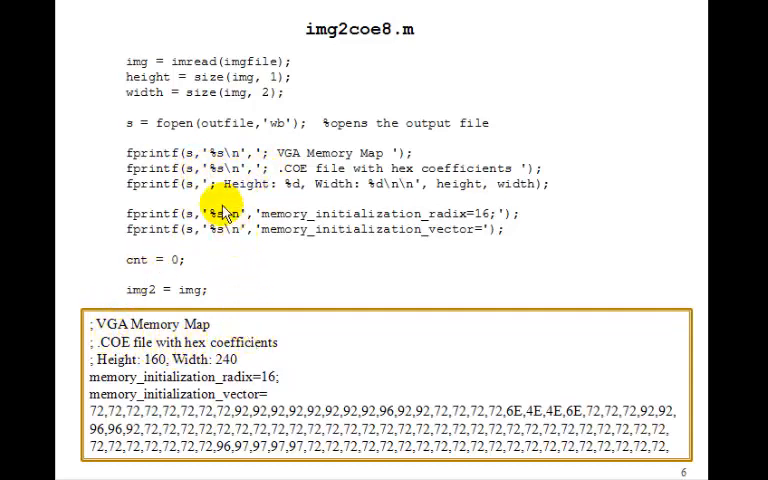
{"action": "mouse_move", "coordinate": [165, 90]}
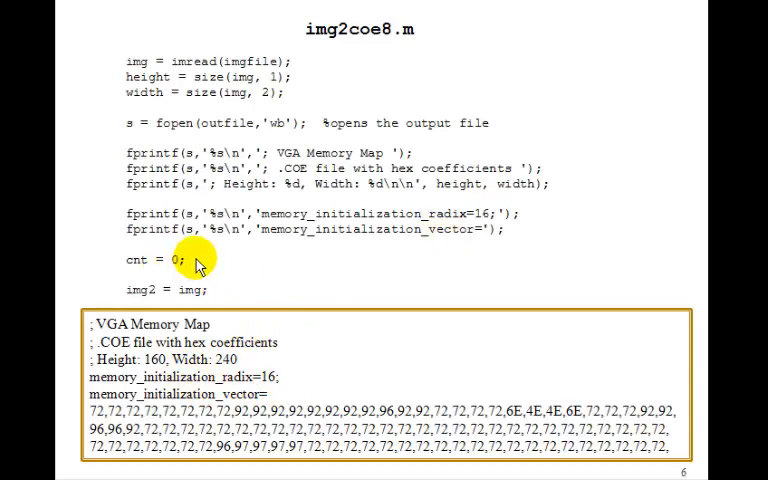
{"action": "mouse_move", "coordinate": [150, 283]}
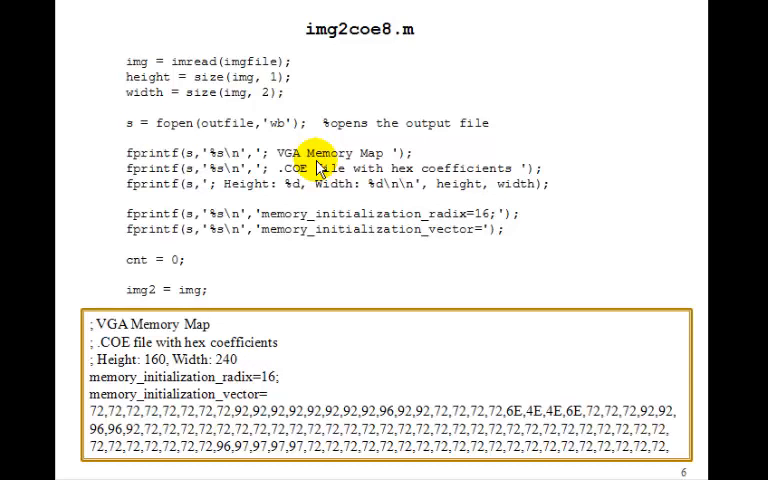
{"action": "mouse_move", "coordinate": [632, 128]}
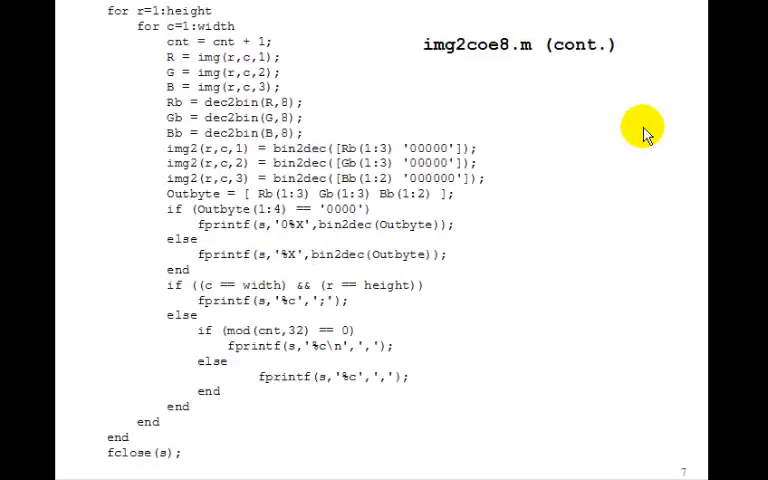
{"action": "mouse_move", "coordinate": [378, 70]}
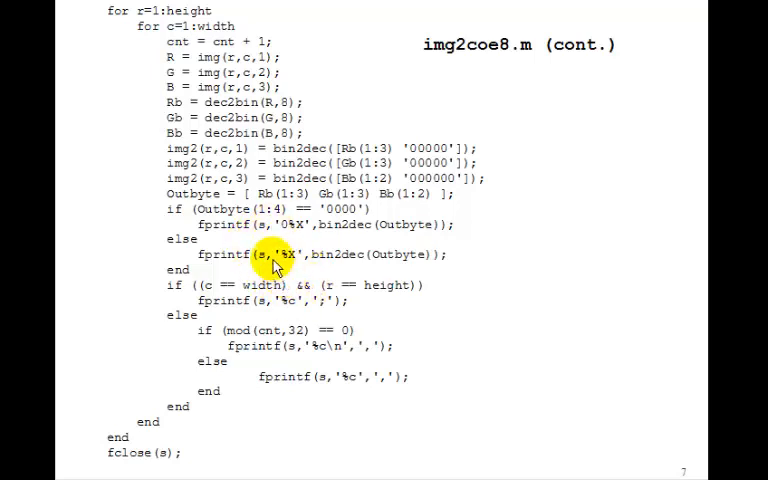
{"action": "mouse_move", "coordinate": [323, 310]}
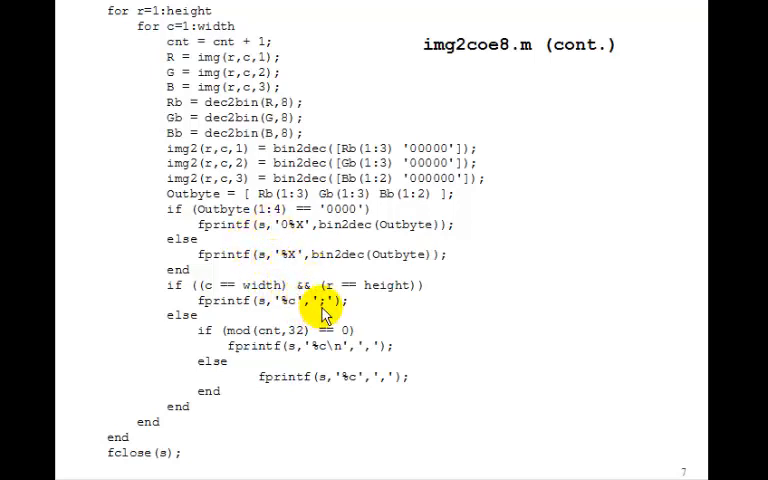
{"action": "mouse_move", "coordinate": [375, 350]}
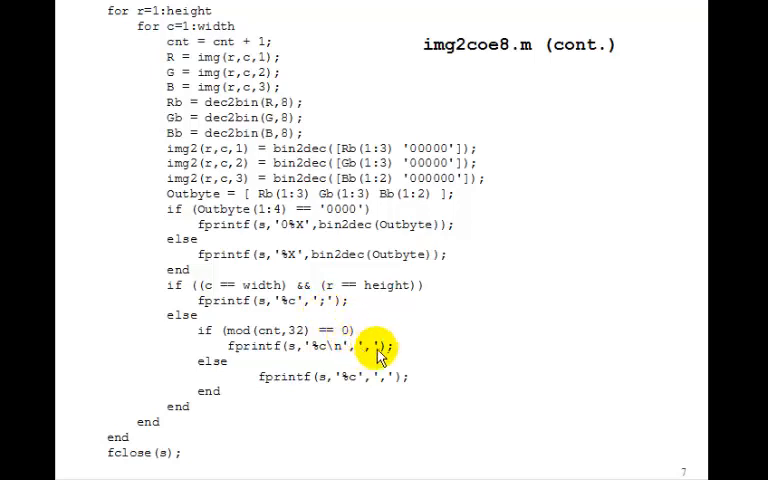
{"action": "mouse_move", "coordinate": [325, 330]}
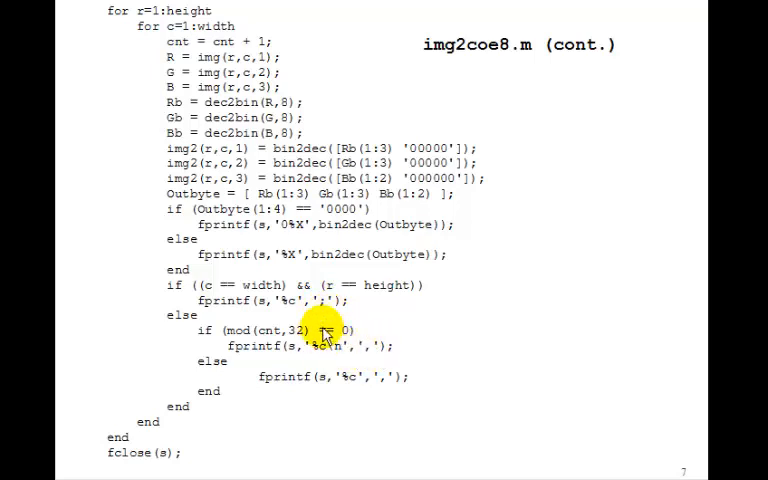
{"action": "mouse_move", "coordinate": [325, 335]}
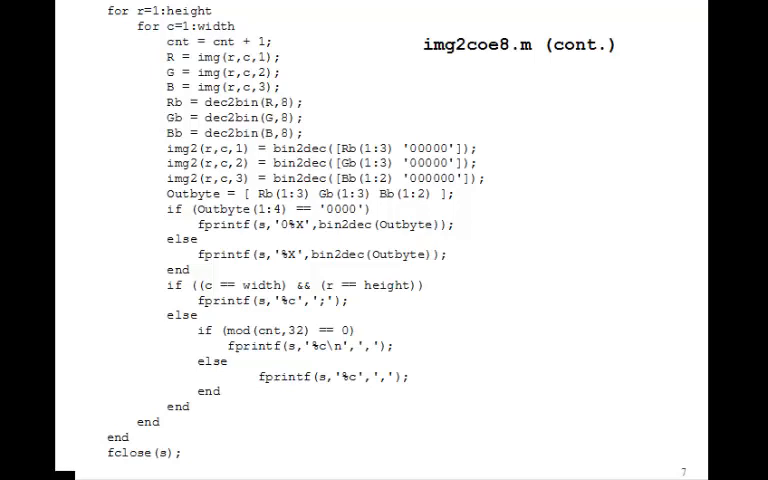
{"action": "key", "text": "right"}
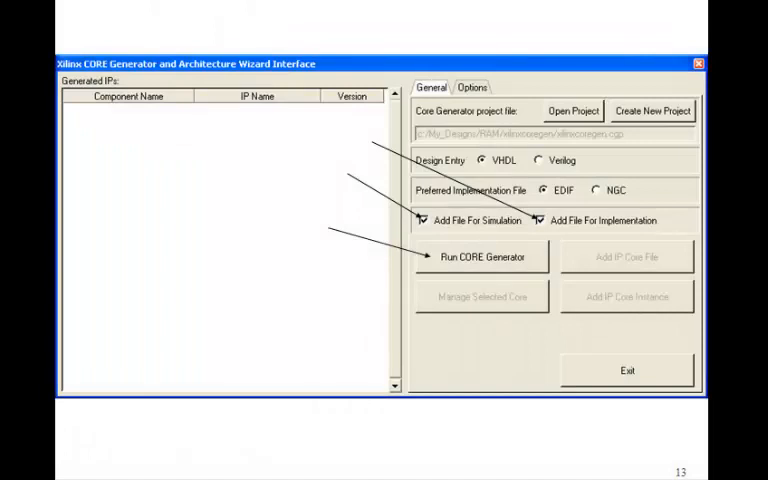
Step: Advance to the Single Port Block Memory setup slide (Read Only, width 8, depth 38400)
{"action": "key", "text": "Right"}
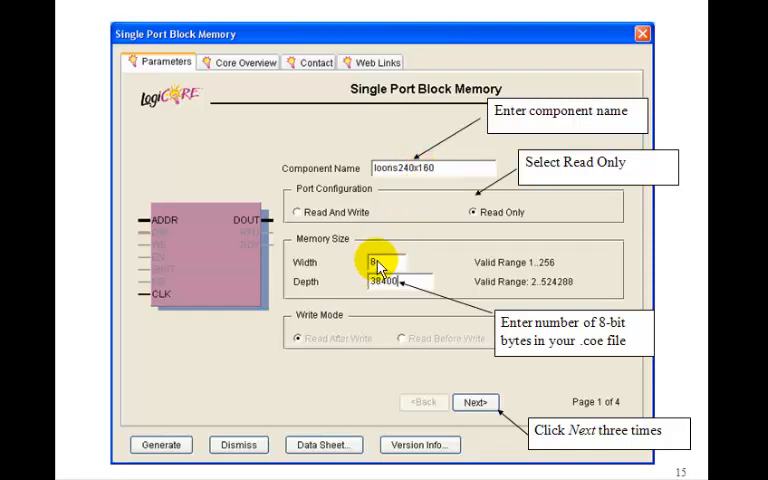
{"action": "mouse_move", "coordinate": [308, 290]}
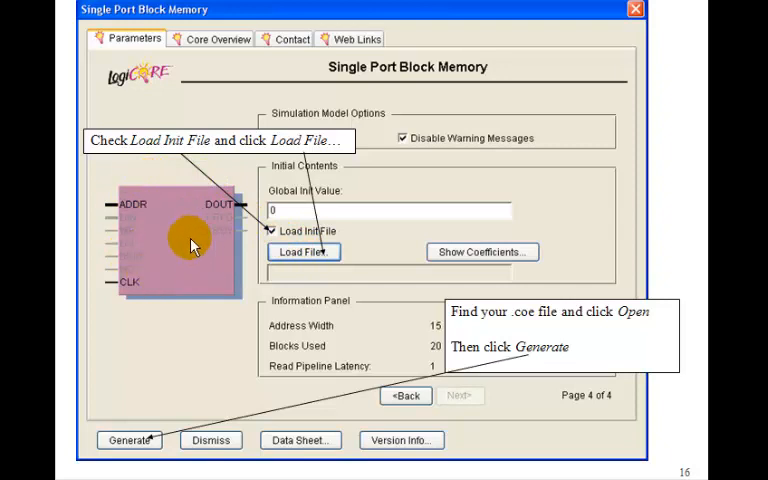
{"action": "mouse_move", "coordinate": [205, 210]}
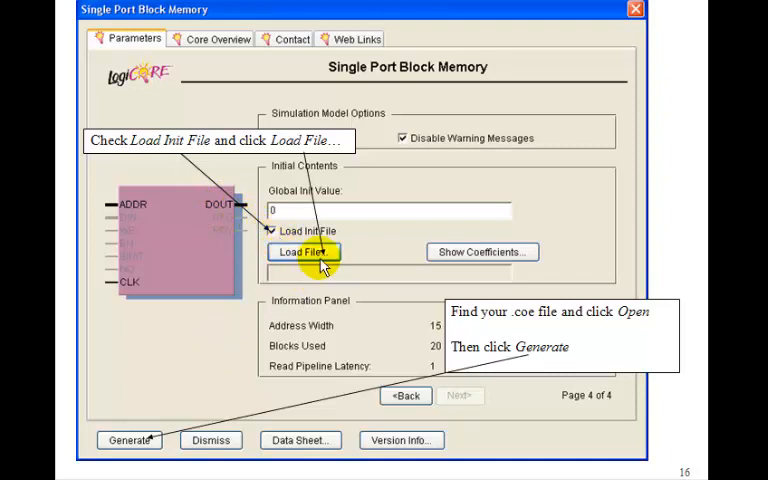
{"action": "mouse_move", "coordinate": [315, 158]}
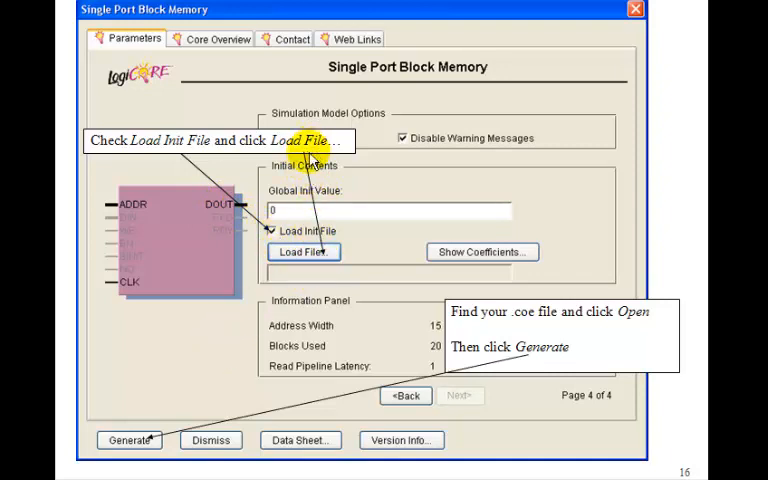
{"action": "mouse_move", "coordinate": [185, 430]}
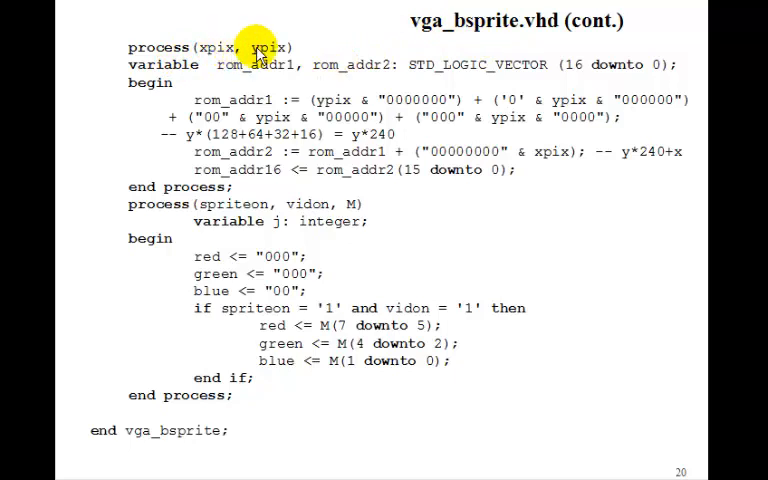
{"action": "mouse_move", "coordinate": [265, 98]}
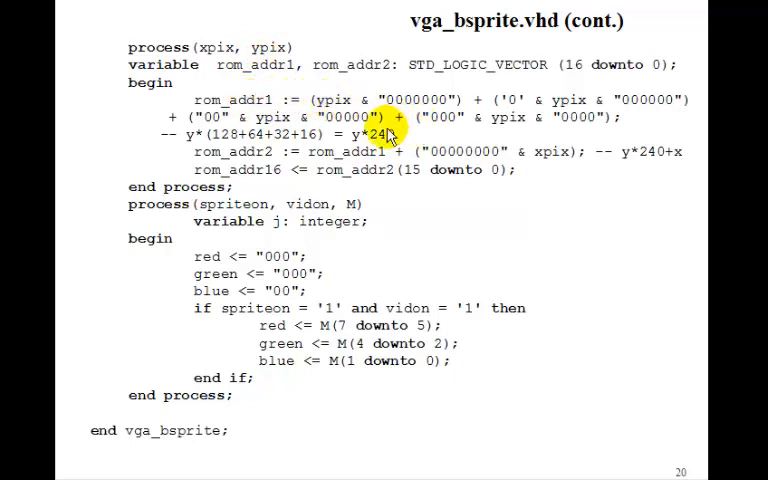
{"action": "mouse_move", "coordinate": [222, 140]}
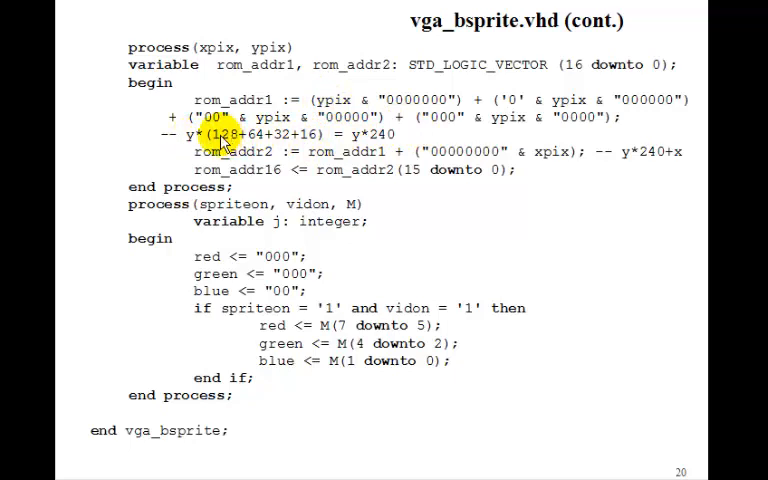
{"action": "mouse_move", "coordinate": [305, 135]}
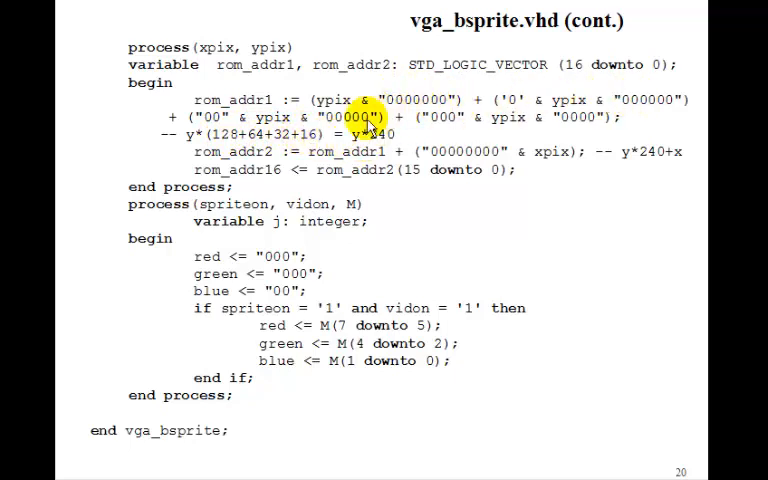
{"action": "mouse_move", "coordinate": [565, 122]}
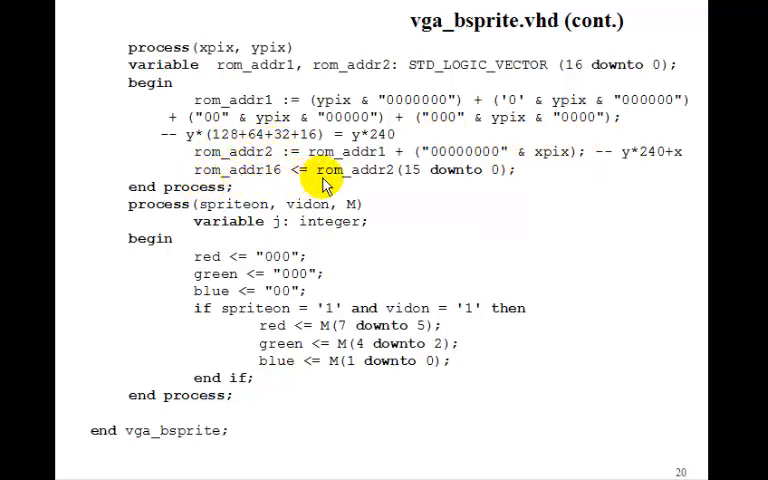
{"action": "mouse_move", "coordinate": [483, 180]}
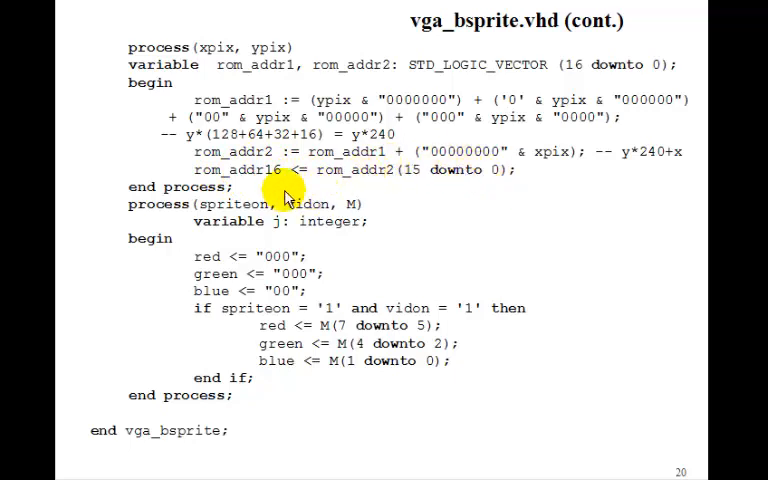
{"action": "mouse_move", "coordinate": [352, 208]}
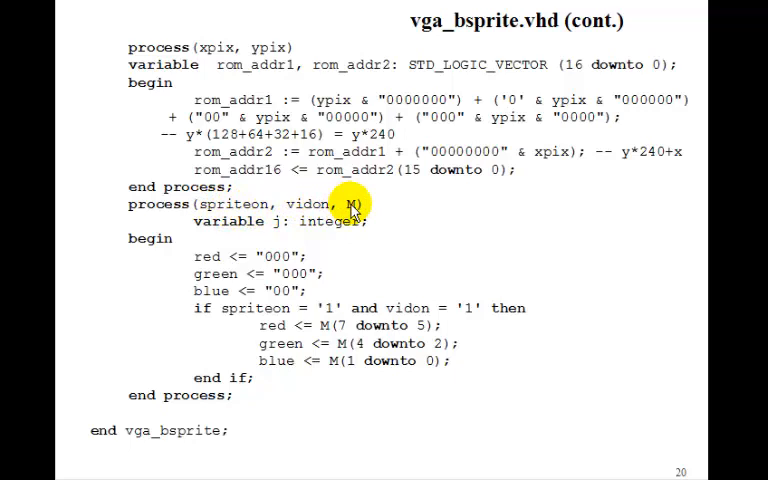
{"action": "mouse_move", "coordinate": [218, 308]}
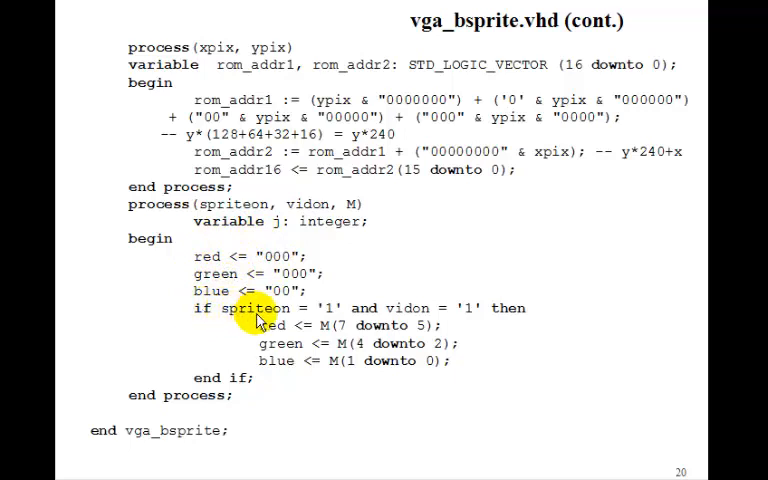
{"action": "mouse_move", "coordinate": [405, 308]}
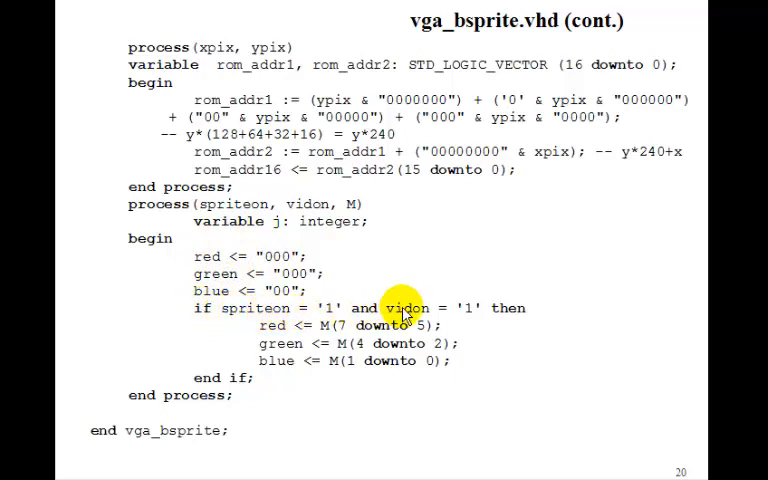
{"action": "mouse_move", "coordinate": [418, 272]}
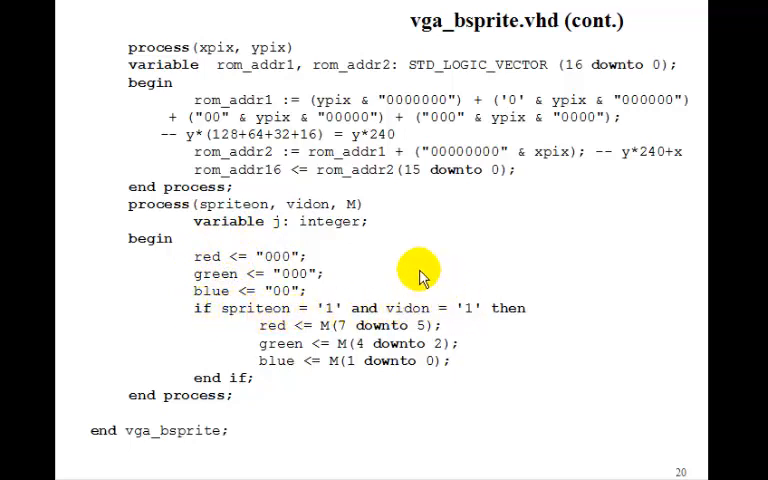
{"action": "mouse_move", "coordinate": [417, 263]}
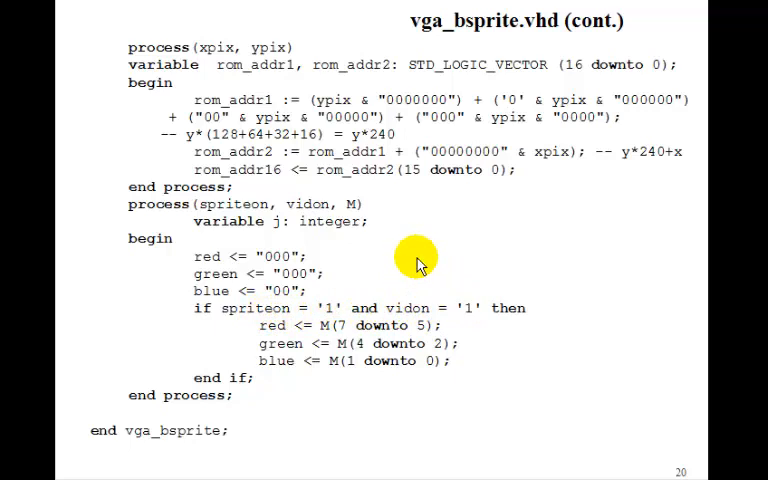
{"action": "mouse_move", "coordinate": [410, 248]}
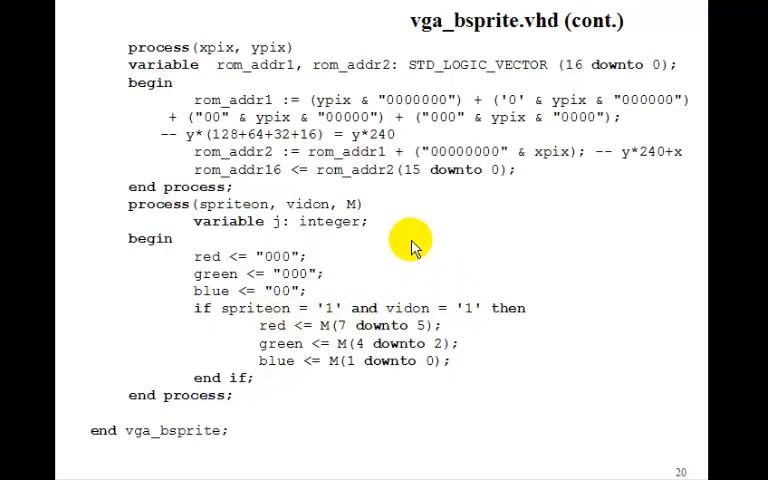
{"action": "mouse_move", "coordinate": [277, 348]}
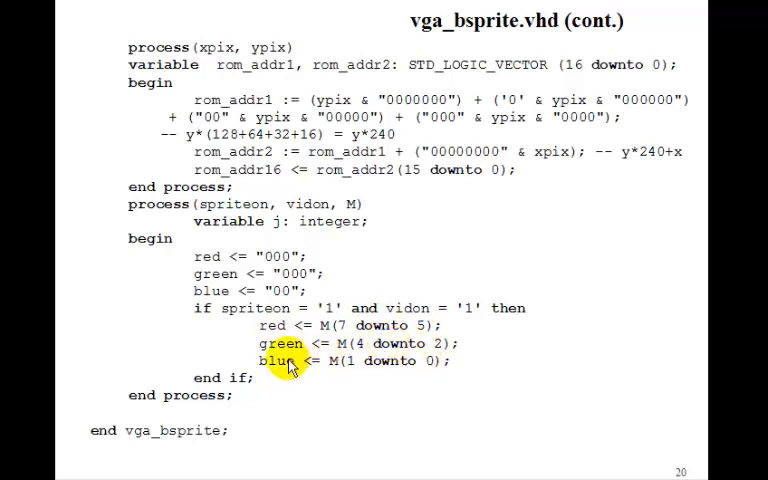
{"action": "mouse_move", "coordinate": [290, 362]}
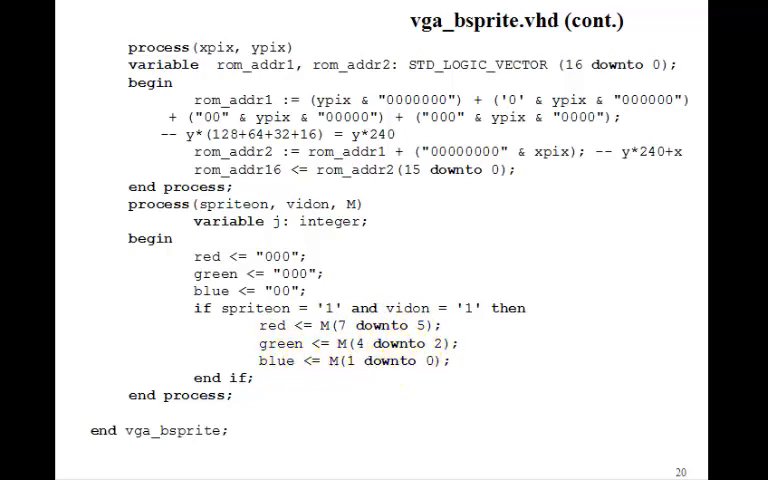